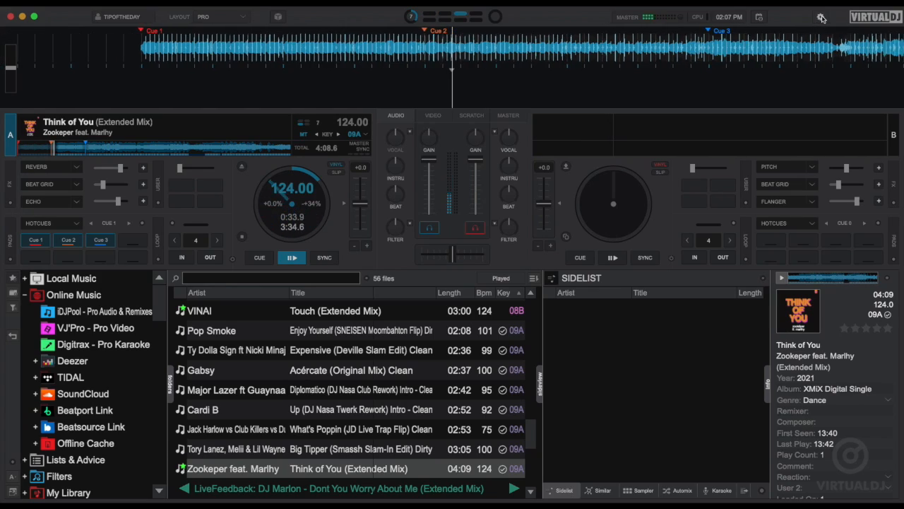
Apply the sandbox2 audio preset: master to the Yeti device, headphones to Multi-Output Device.
{"action": "left_click", "coordinate": [823, 17]}
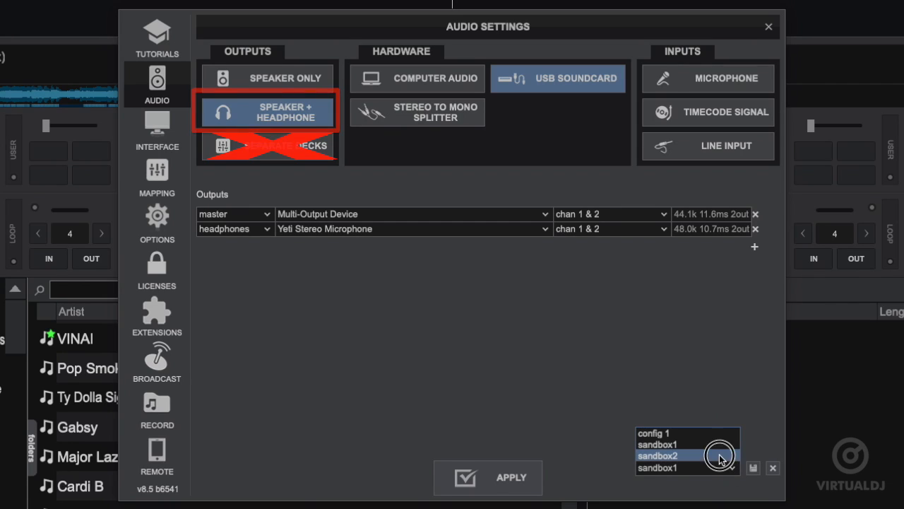
{"action": "left_click", "coordinate": [667, 455]}
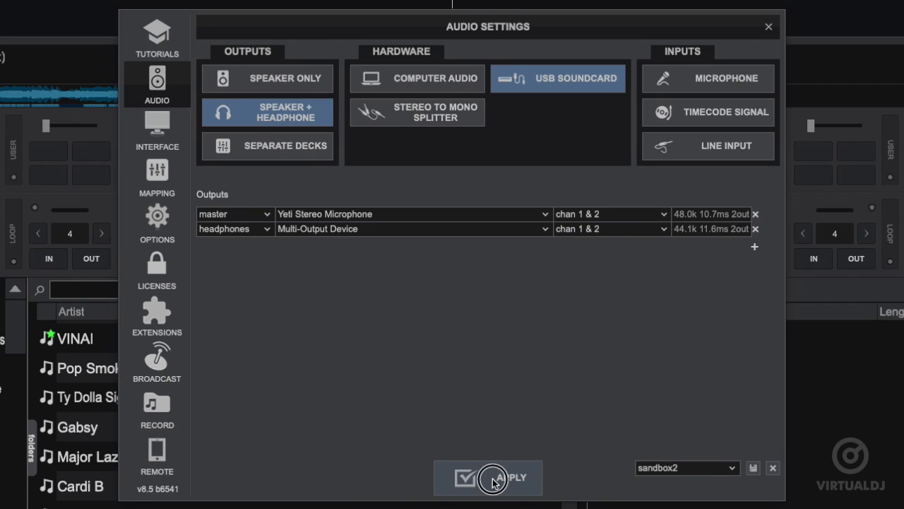
{"action": "mouse_move", "coordinate": [718, 85]}
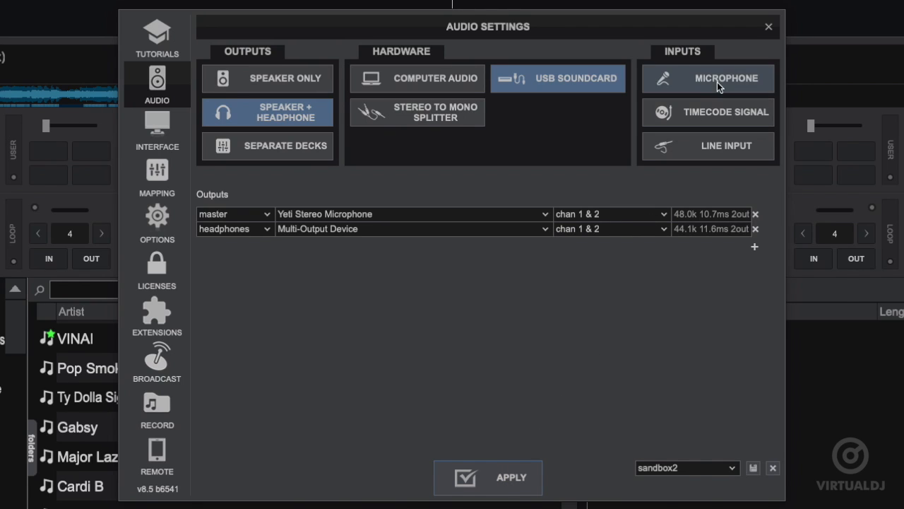
{"action": "left_click", "coordinate": [768, 25]}
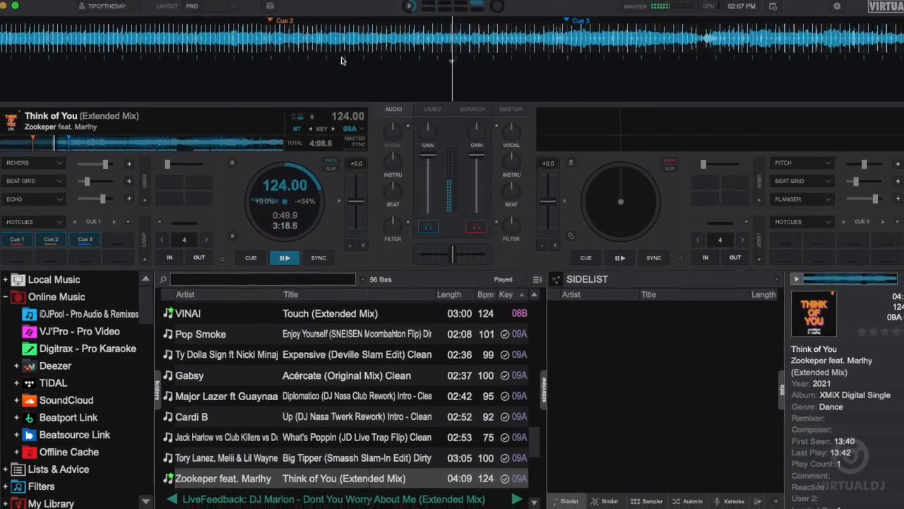
Enable Sandbox mode and scrub Think of You toward its end for headphone preview.
{"action": "left_click", "coordinate": [193, 17]}
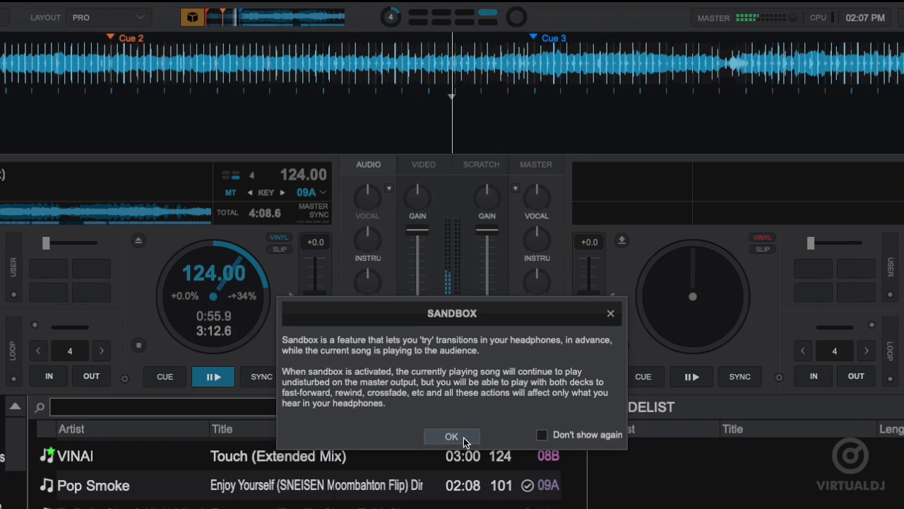
{"action": "left_click", "coordinate": [452, 435]}
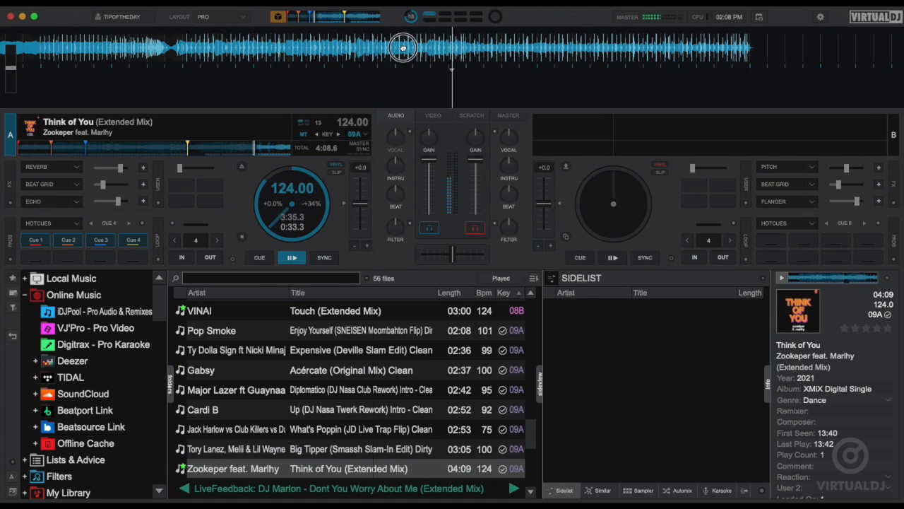
{"action": "left_click_drag", "start_coordinate": [403, 48], "coordinate": [467, 48]}
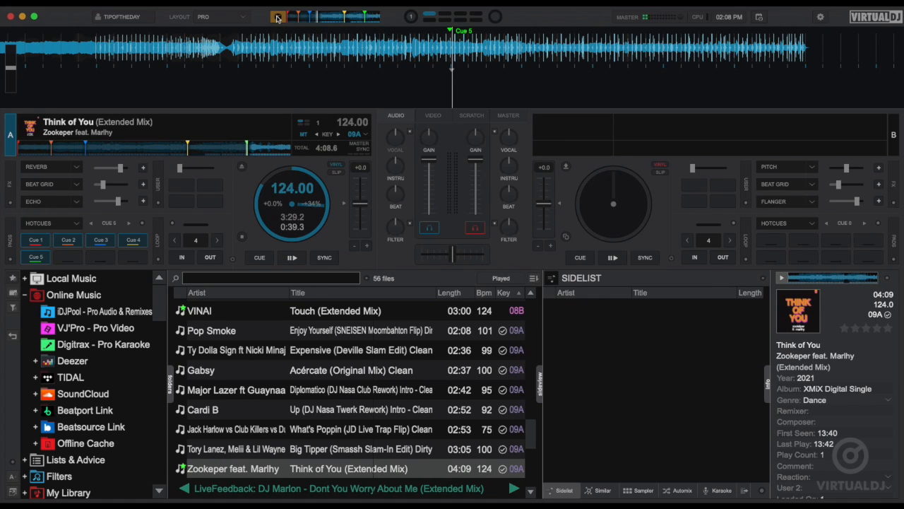
Toggle Sandbox off and on again so Think of You returns to its live position near 1:34.
{"action": "left_click", "coordinate": [291, 257]}
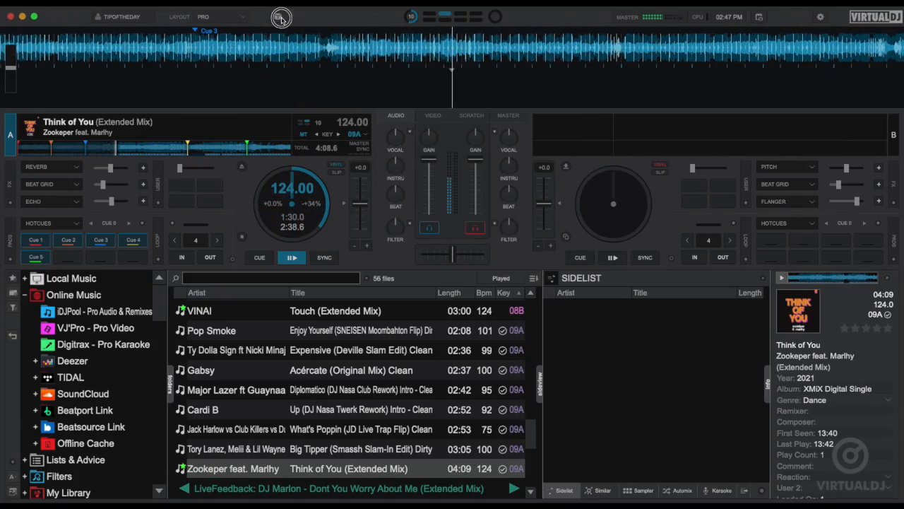
{"action": "left_click", "coordinate": [280, 17]}
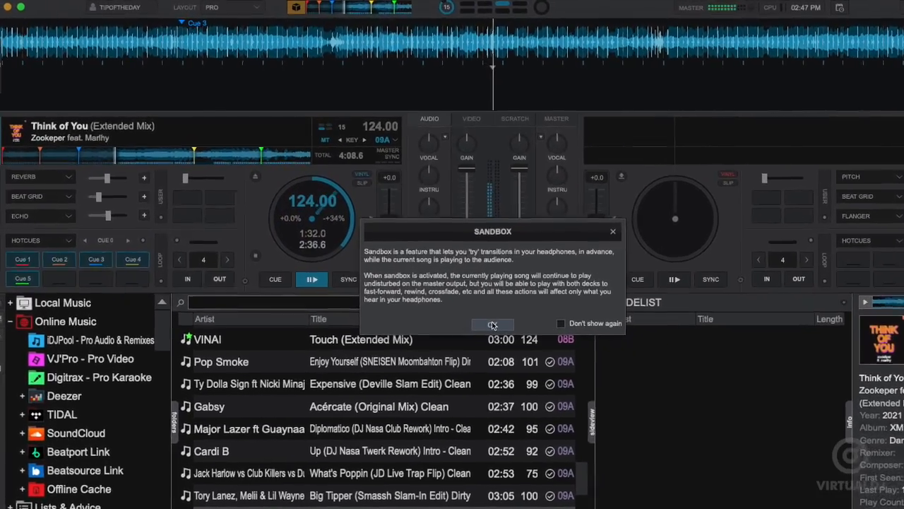
{"action": "left_click", "coordinate": [491, 323]}
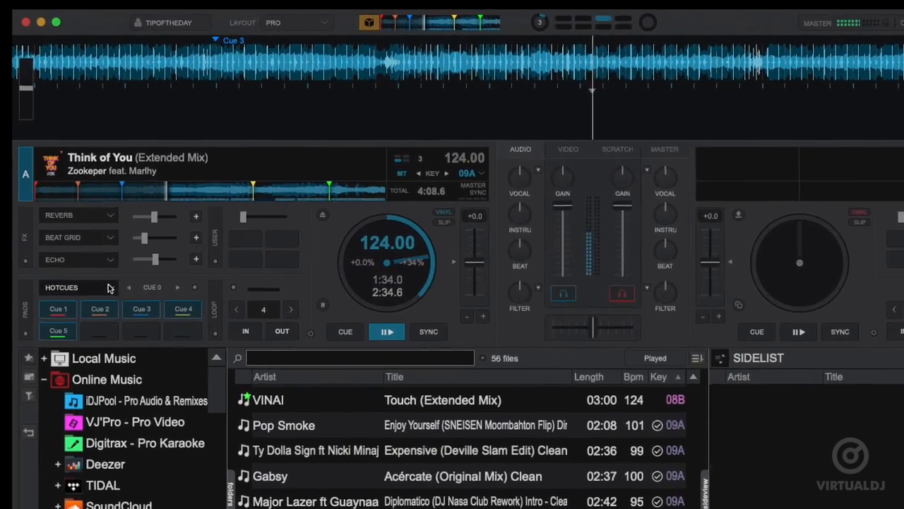
Show the Stems pad page, raise bleed to 60%, mute the vocal and route Stems FX to it.
{"action": "left_click", "coordinate": [77, 287]}
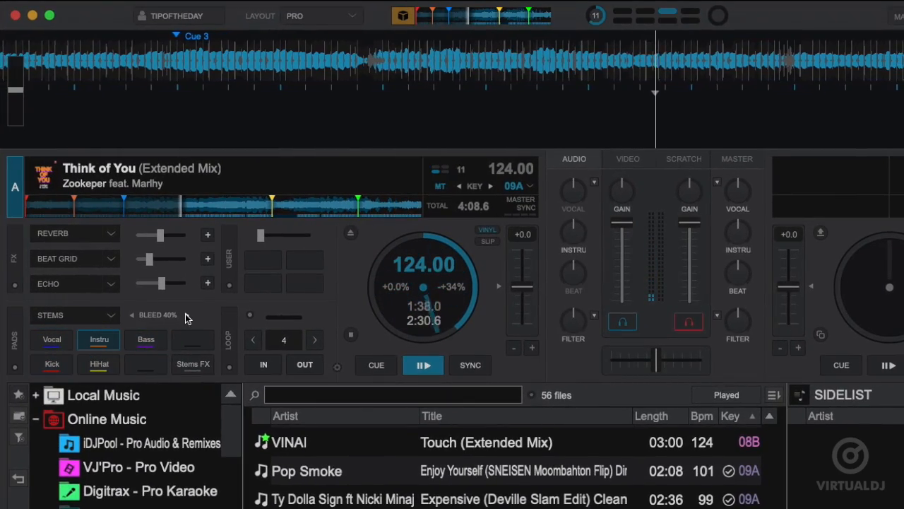
{"action": "left_click", "coordinate": [51, 339]}
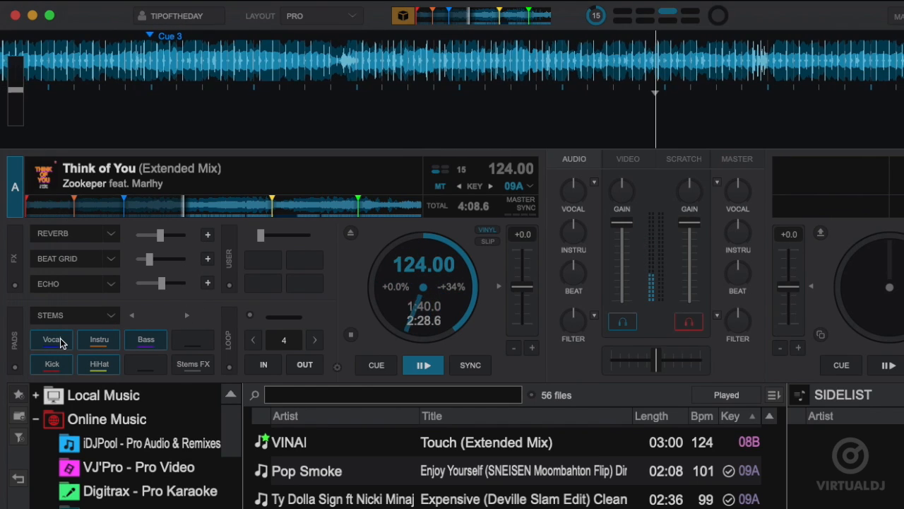
{"action": "left_click", "coordinate": [187, 315]}
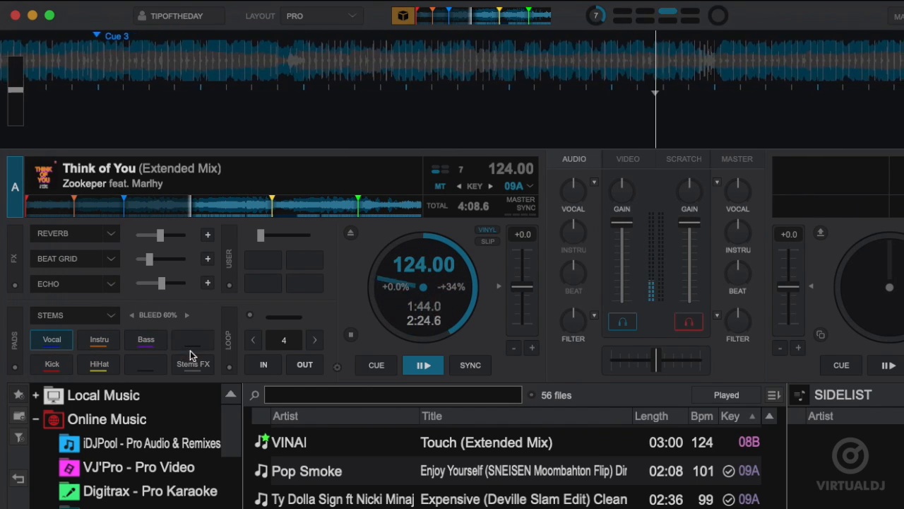
{"action": "left_click", "coordinate": [192, 364]}
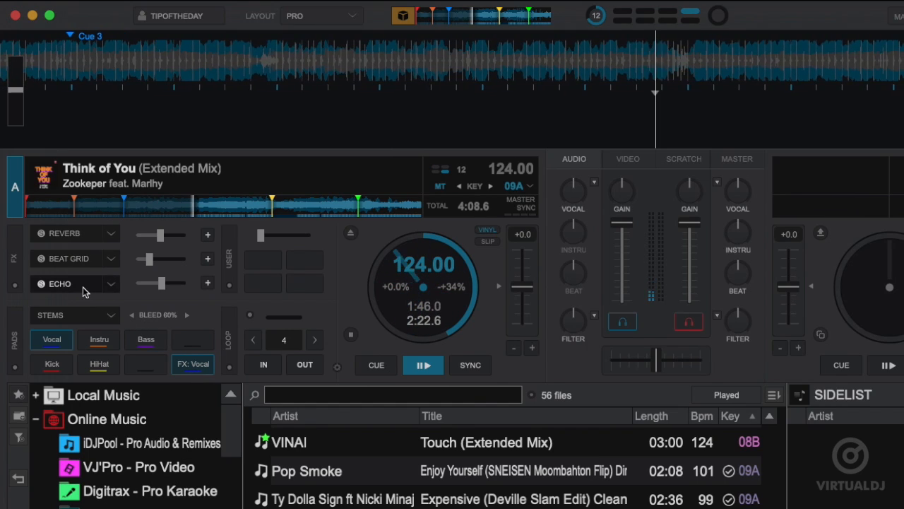
Try Echo and Reverb on the vocal stem, raising the reverb amount.
{"action": "left_click", "coordinate": [59, 283]}
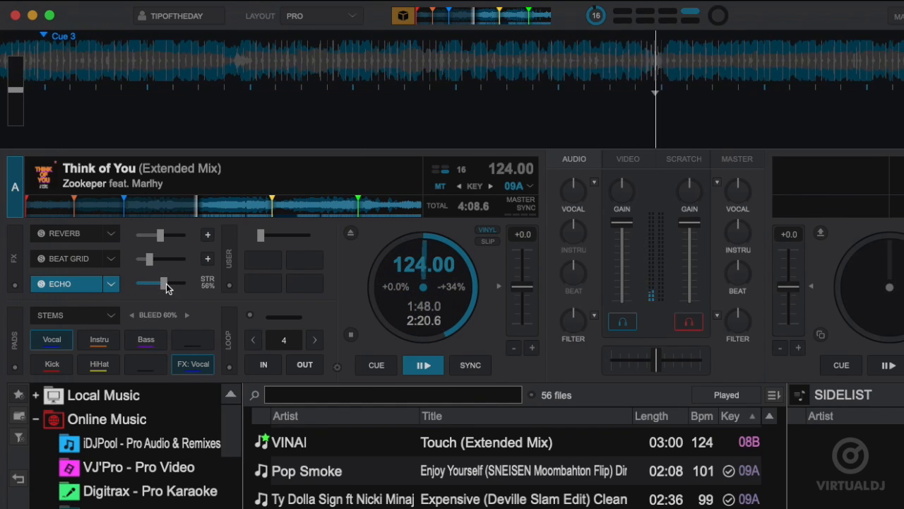
{"action": "left_click", "coordinate": [63, 233]}
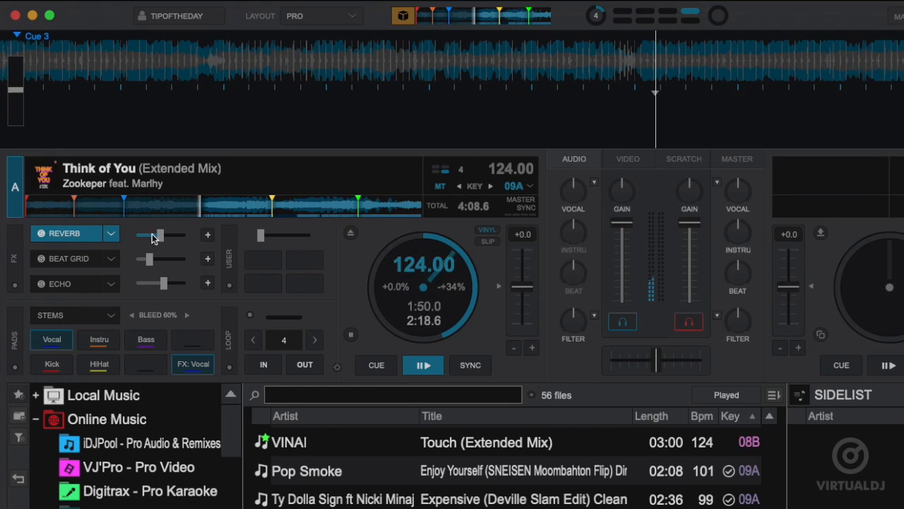
{"action": "left_click_drag", "start_coordinate": [147, 235], "coordinate": [167, 235]}
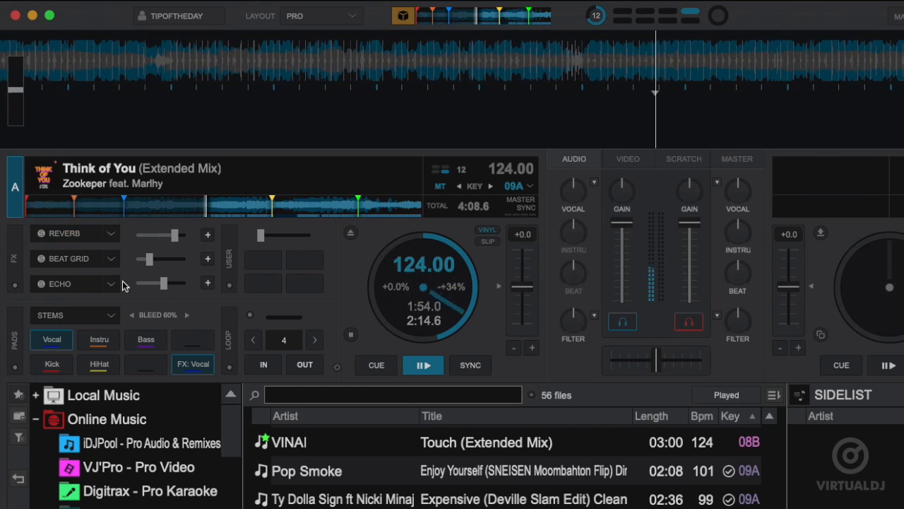
{"action": "left_click", "coordinate": [192, 365]}
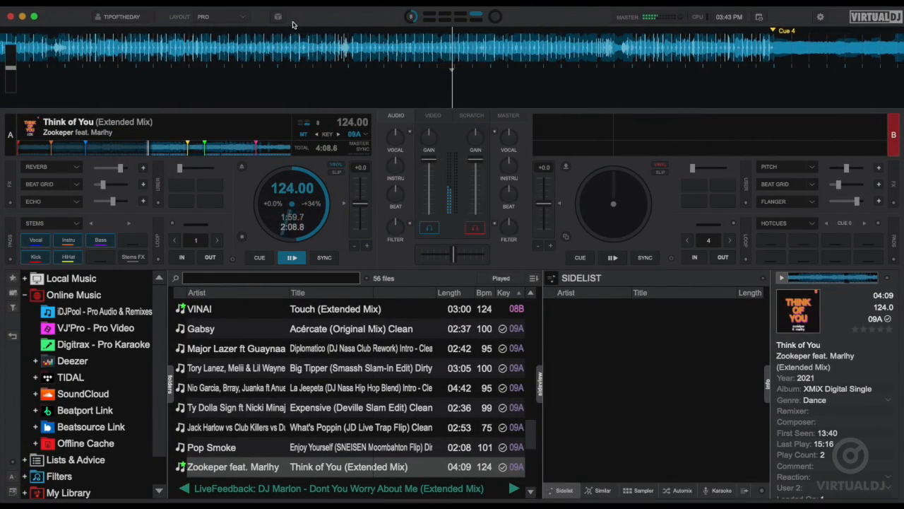
Re-enable Sandbox, load VINAI's Touch on deck B and toggle the vocal FX pad on deck A.
{"action": "left_click", "coordinate": [277, 17]}
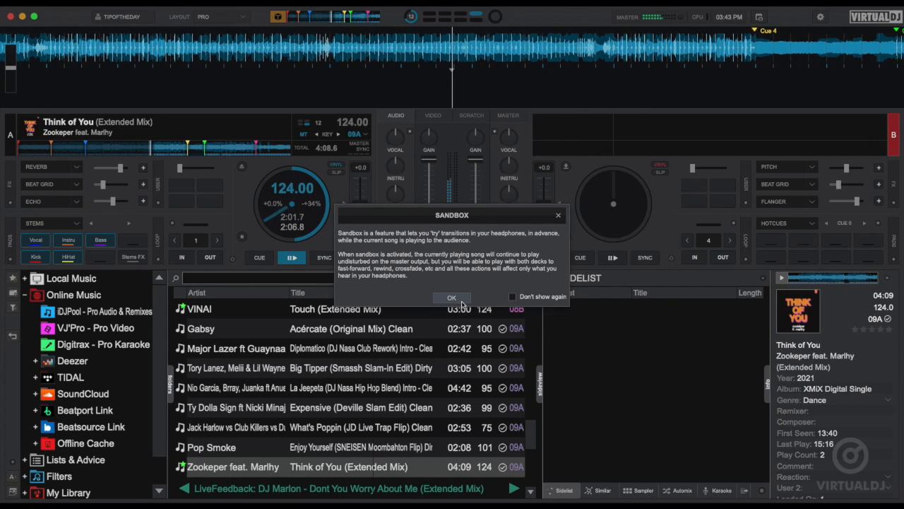
{"action": "left_click", "coordinate": [452, 297]}
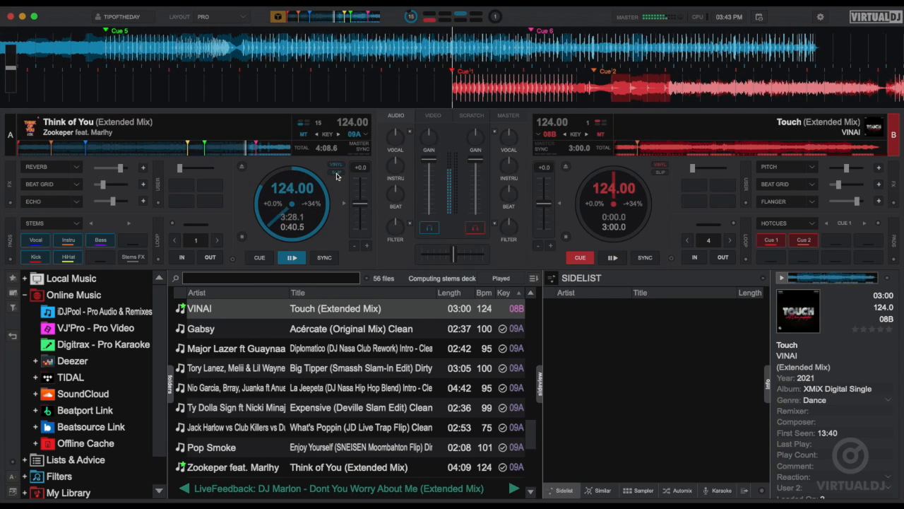
{"action": "left_click", "coordinate": [132, 257]}
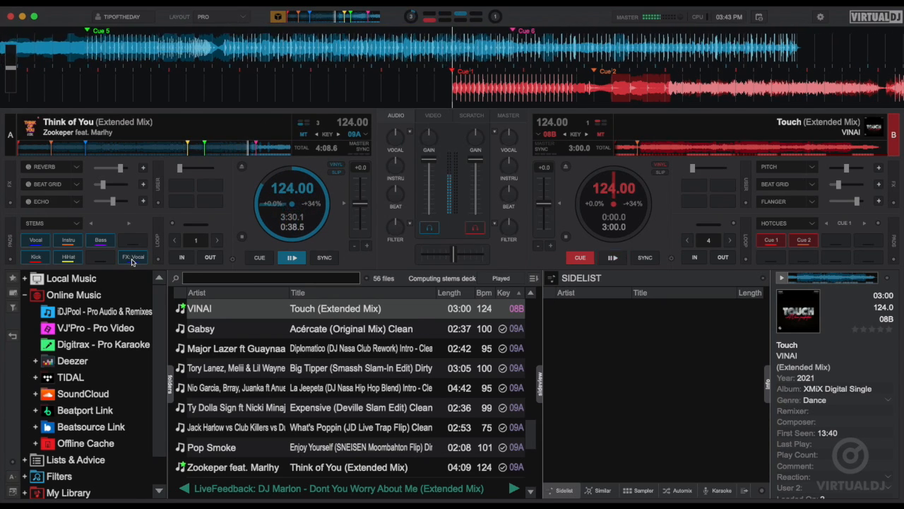
{"action": "left_click", "coordinate": [612, 257]}
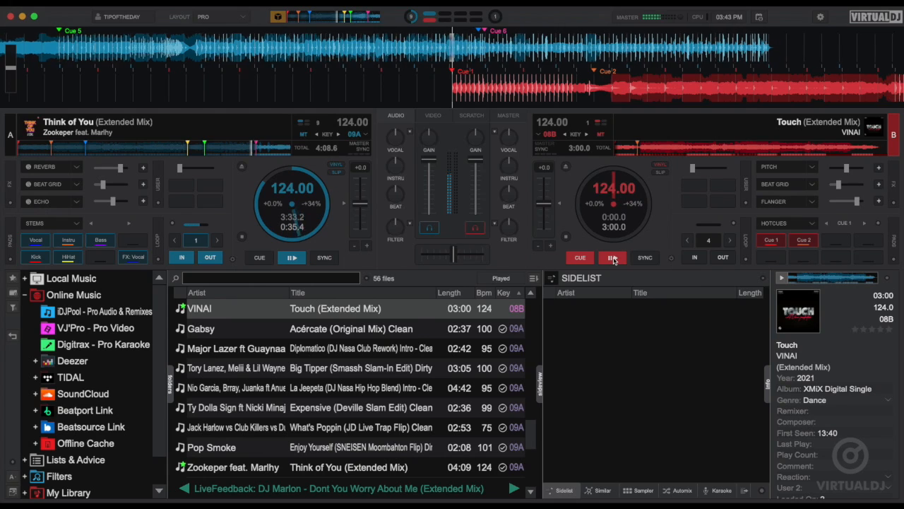
Start Touch playing on deck B alongside Think of You.
{"action": "left_click", "coordinate": [613, 257]}
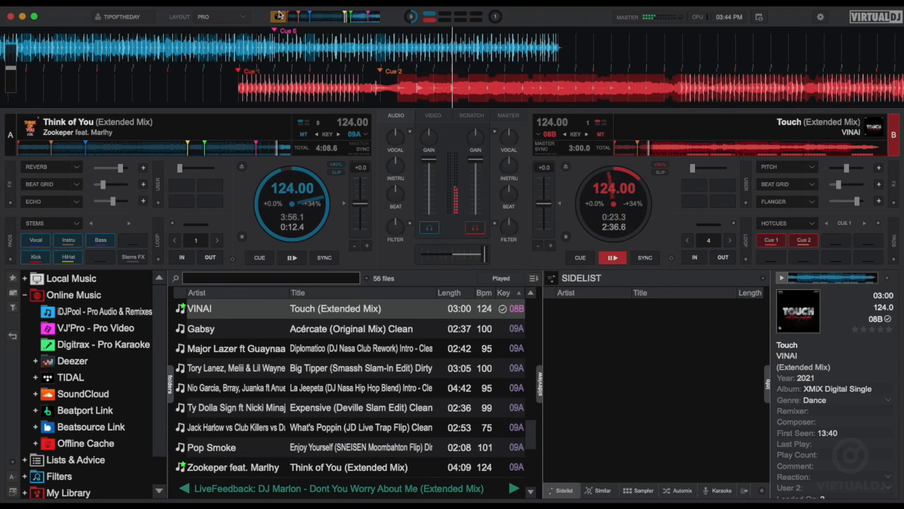
Pause Touch, sync its tempo to deck A, play it briefly and park it at its cue point.
{"action": "left_click", "coordinate": [292, 257]}
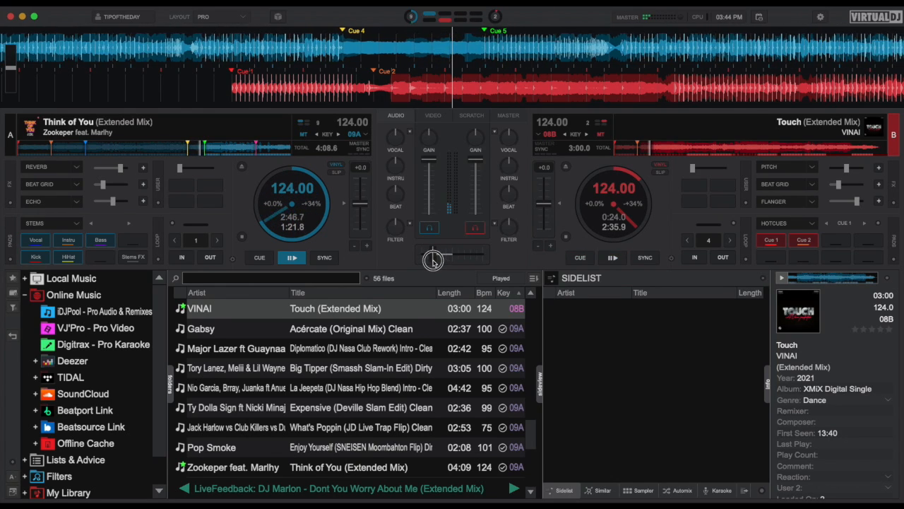
{"action": "left_click", "coordinate": [579, 257]}
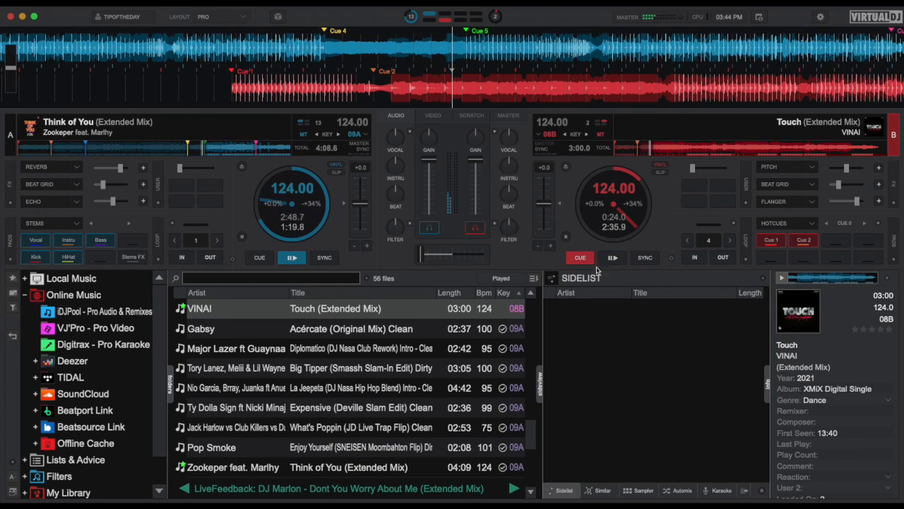
{"action": "left_click", "coordinate": [644, 257]}
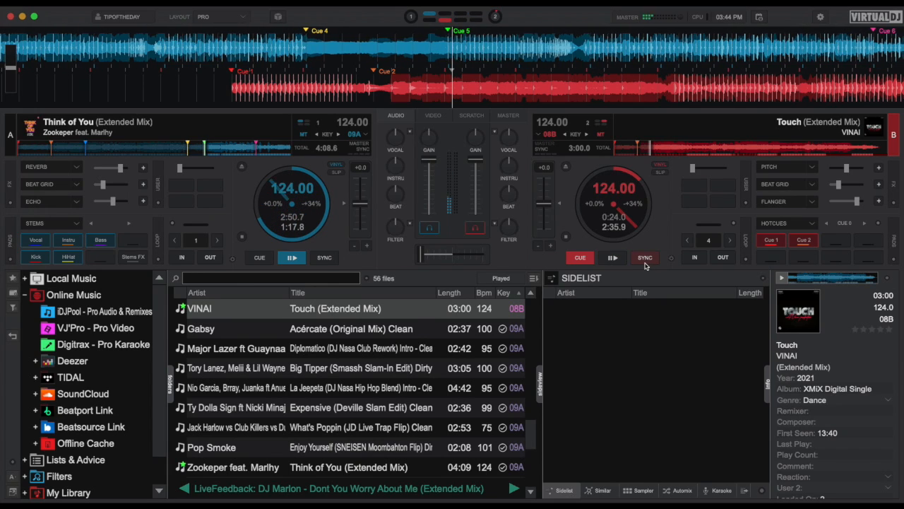
{"action": "left_click", "coordinate": [612, 257]}
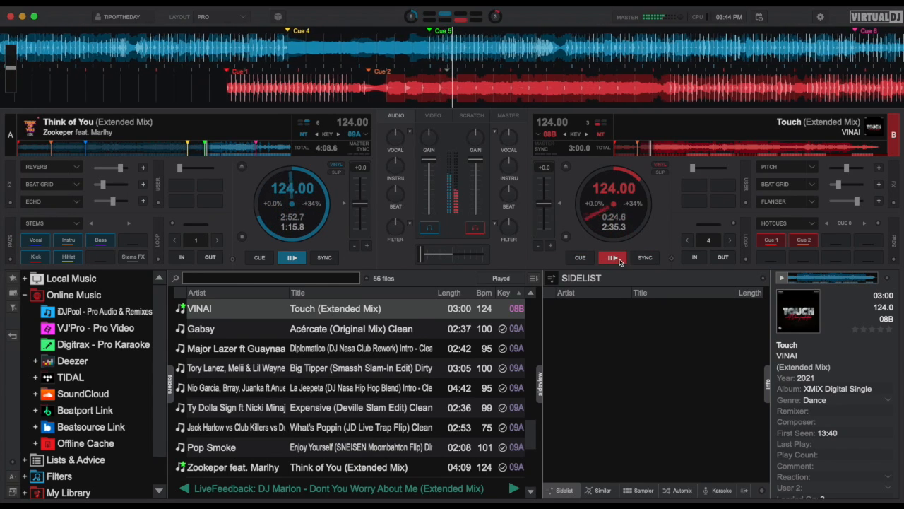
{"action": "left_click", "coordinate": [580, 257]}
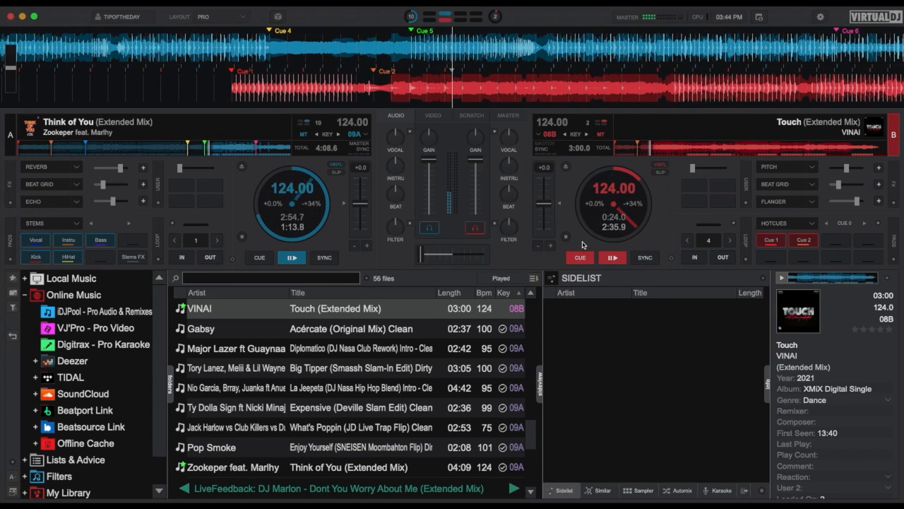